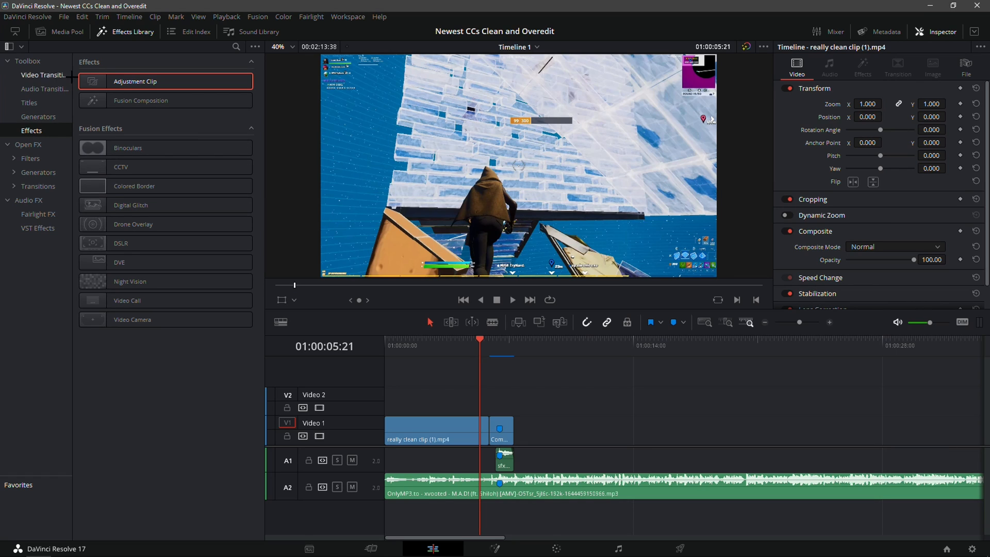
Place an Adjustment Clip on V2 and extend it over the whole gameplay clip.
left_click_drag(134, 81, 537, 439)
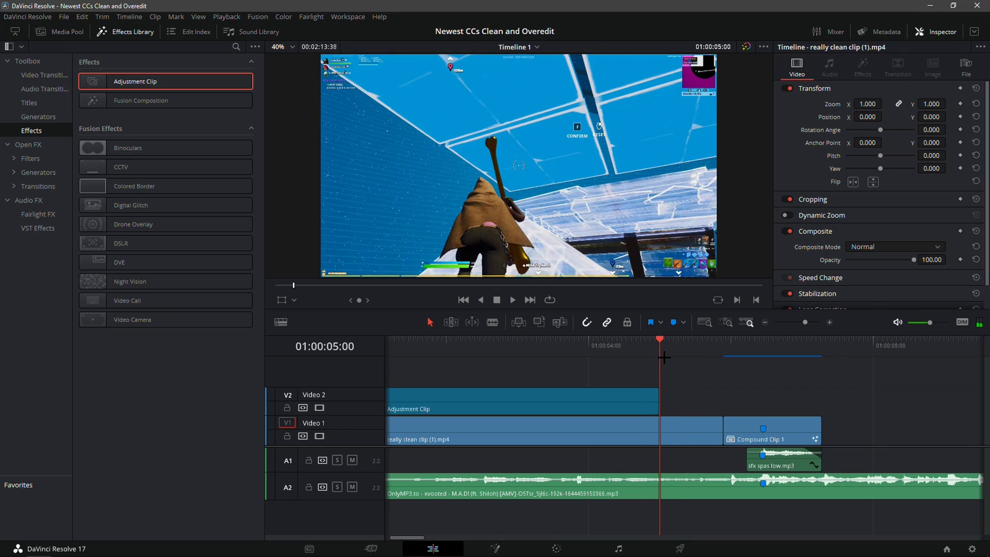
left_click(512, 298)
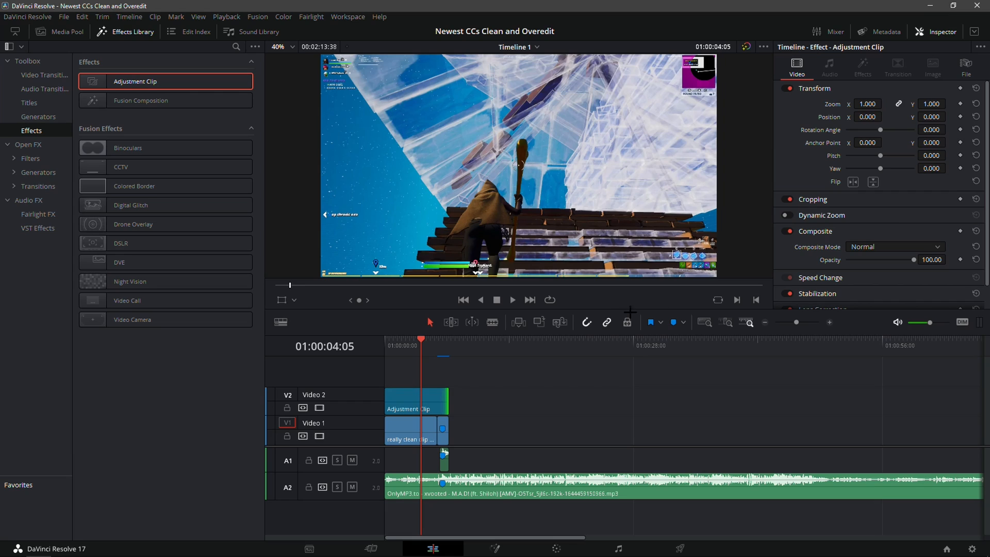
mouse_move(830, 315)
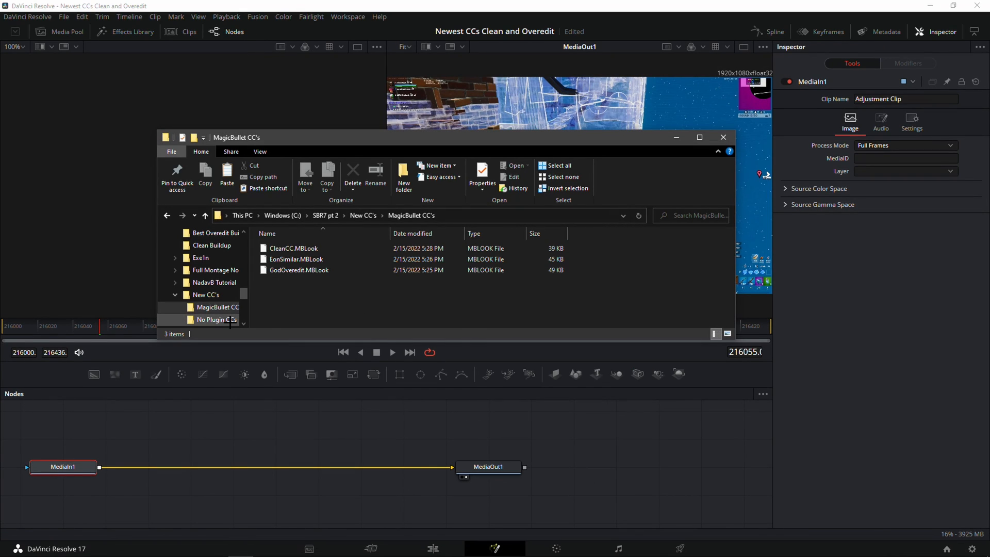
Put the playhead on the adjustment clip and open its Fusion node graph.
left_click(216, 319)
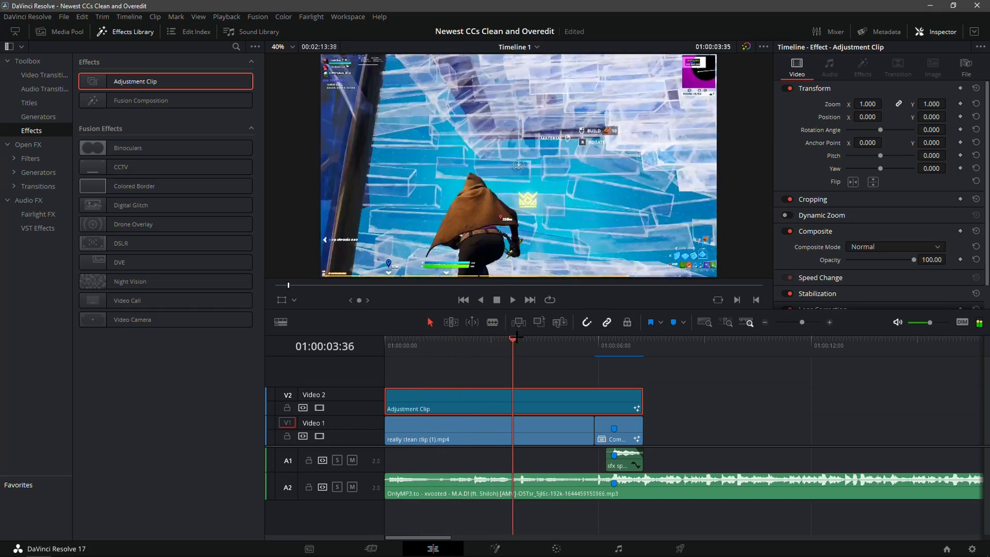
left_click(563, 339)
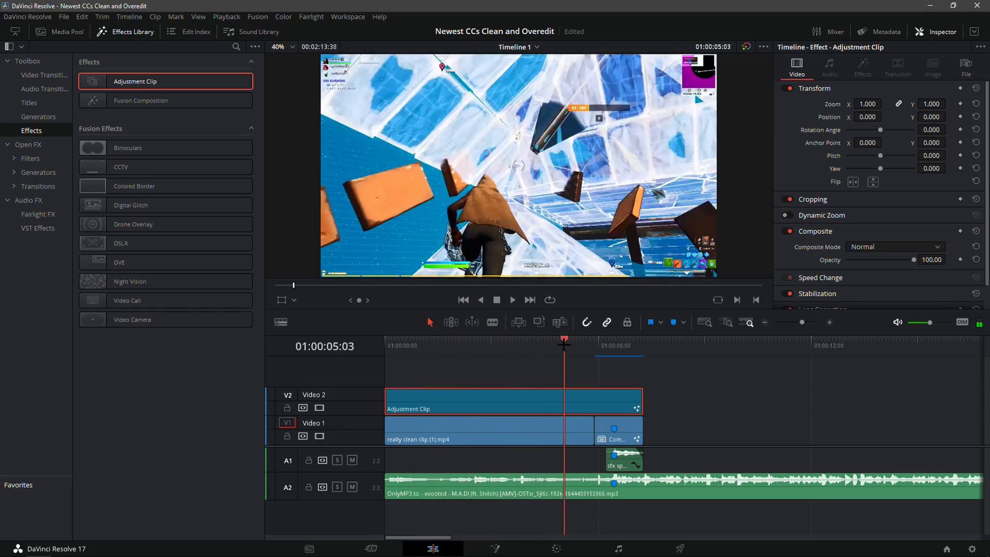
left_click(551, 339)
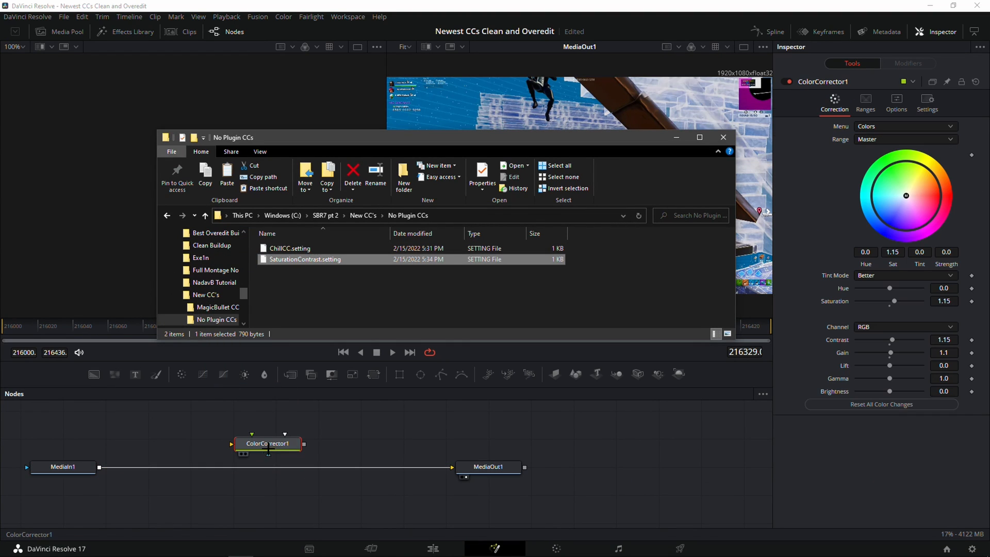
left_click(723, 137)
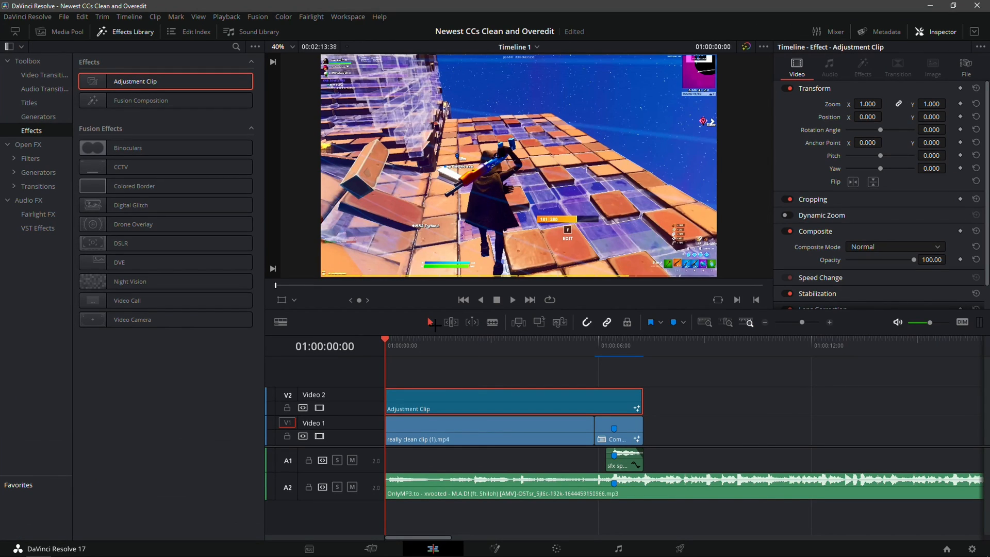
left_click(545, 346)
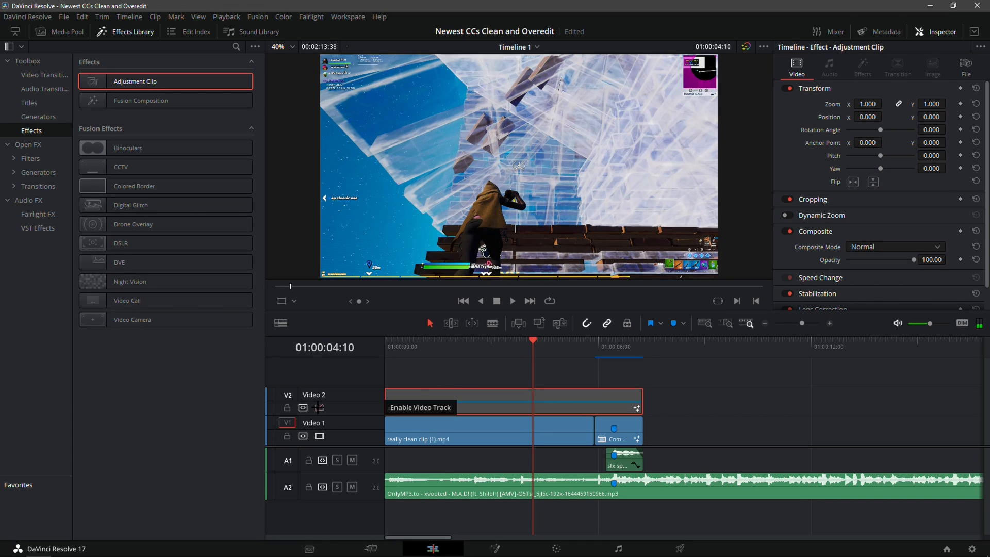
left_click(318, 407)
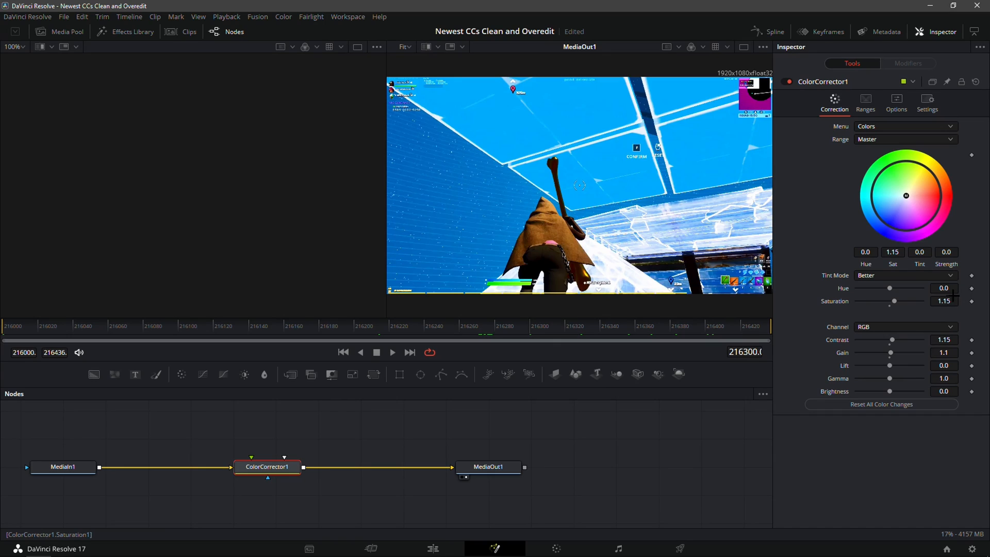
Lower ColorCorrector1's contrast to 1.05 and return to the Edit page.
left_click(944, 340)
type("1.05")
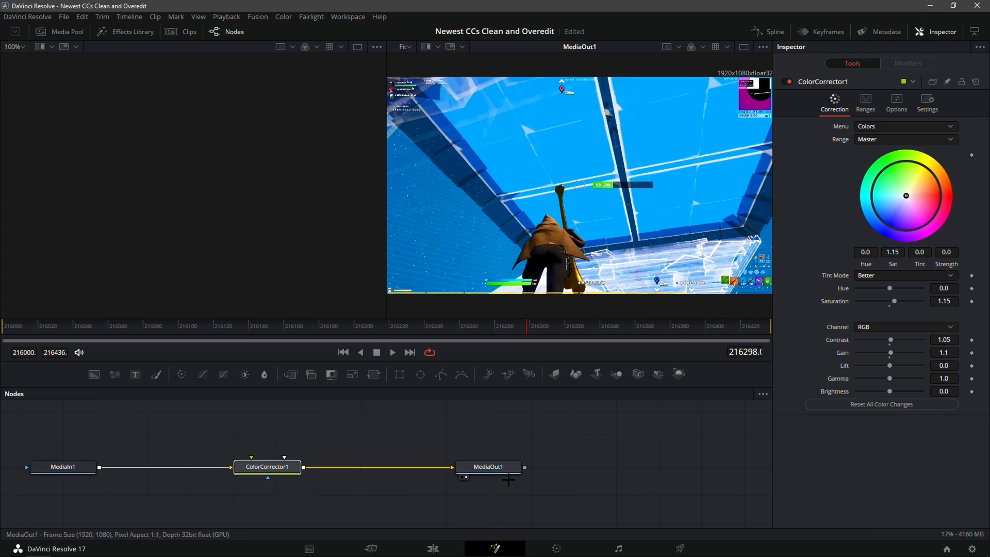
left_click(432, 548)
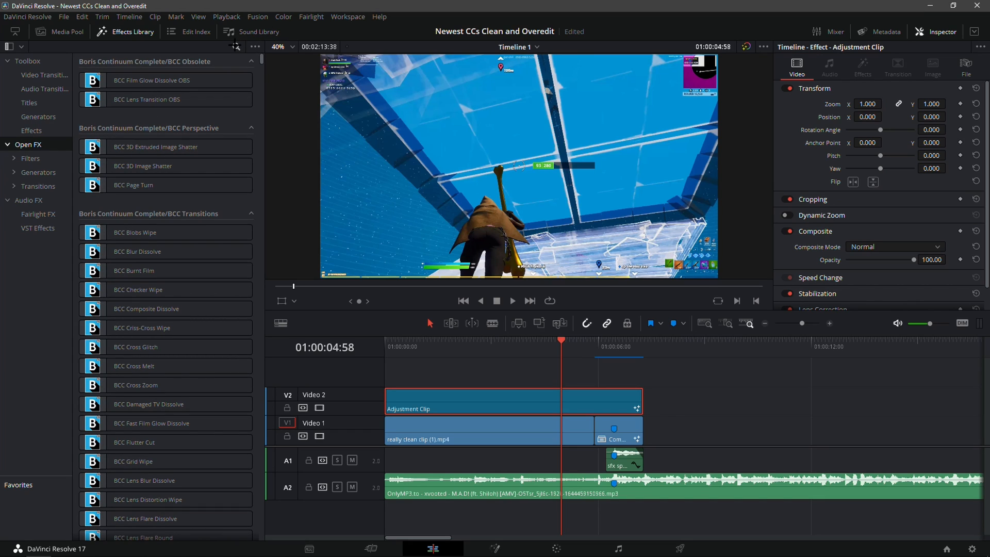
Search the Effects Library for 'loo' and apply Magic Bullet Looks to the adjustment clip.
left_click(235, 46)
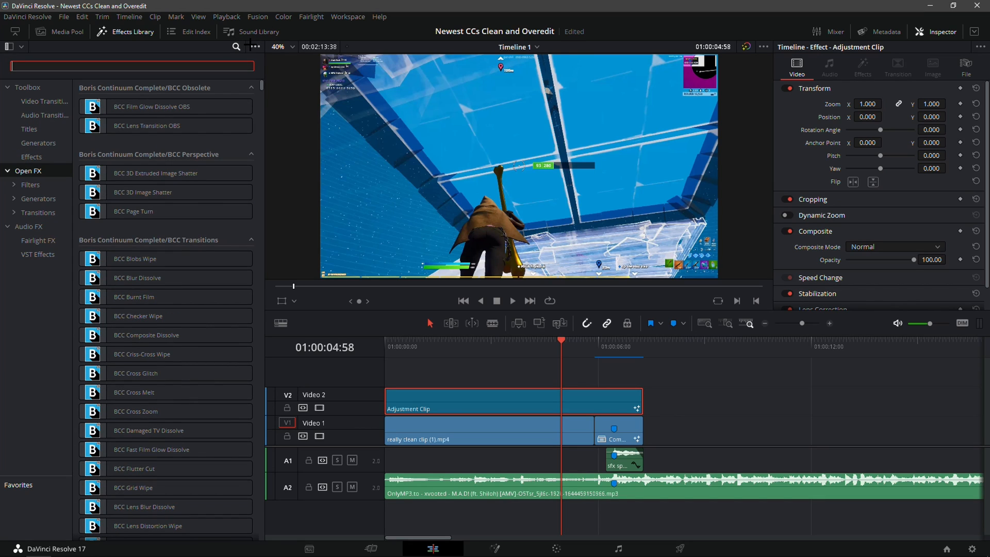
type("loo")
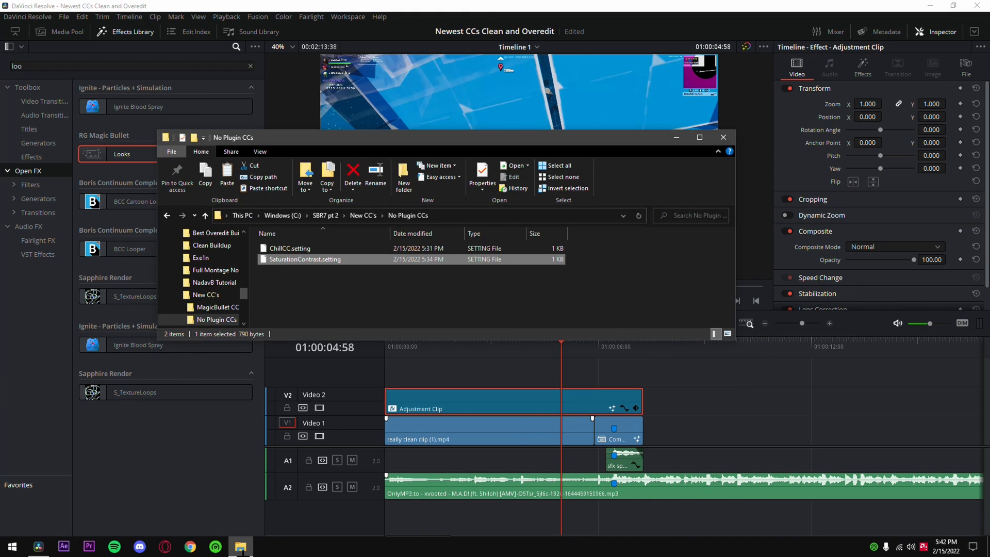
left_click(217, 307)
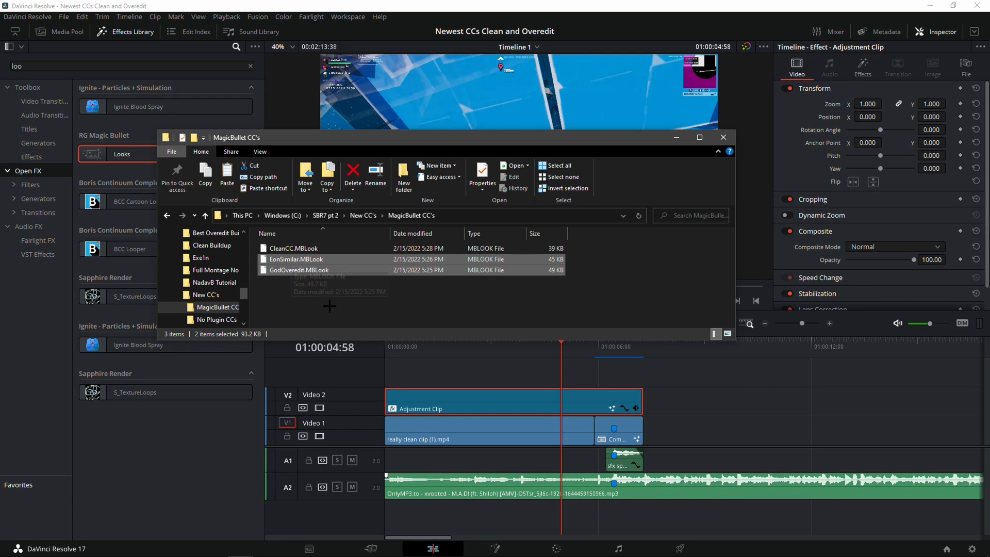
left_click(723, 137)
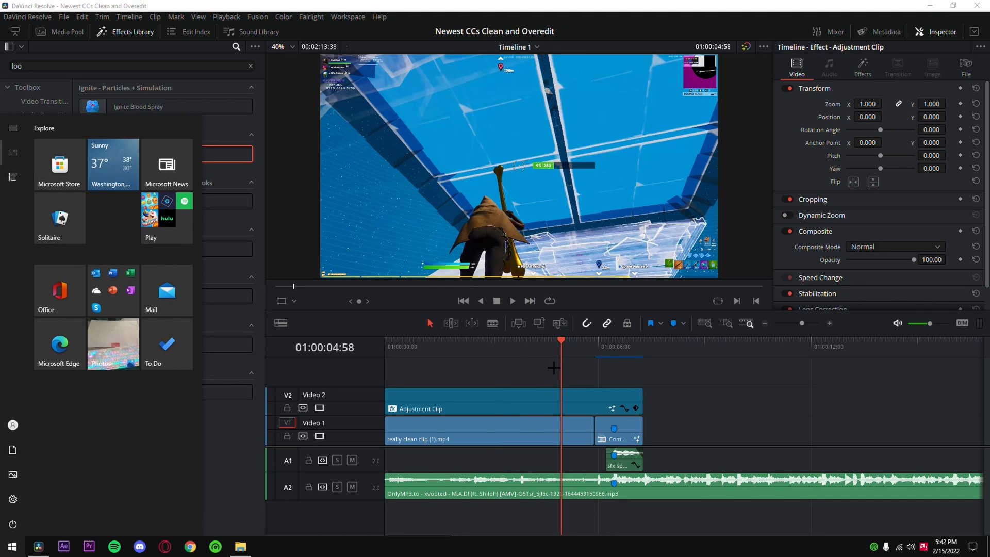
Open %localappdata% in File Explorer and search it for 'looksbuilder'.
type("%lo")
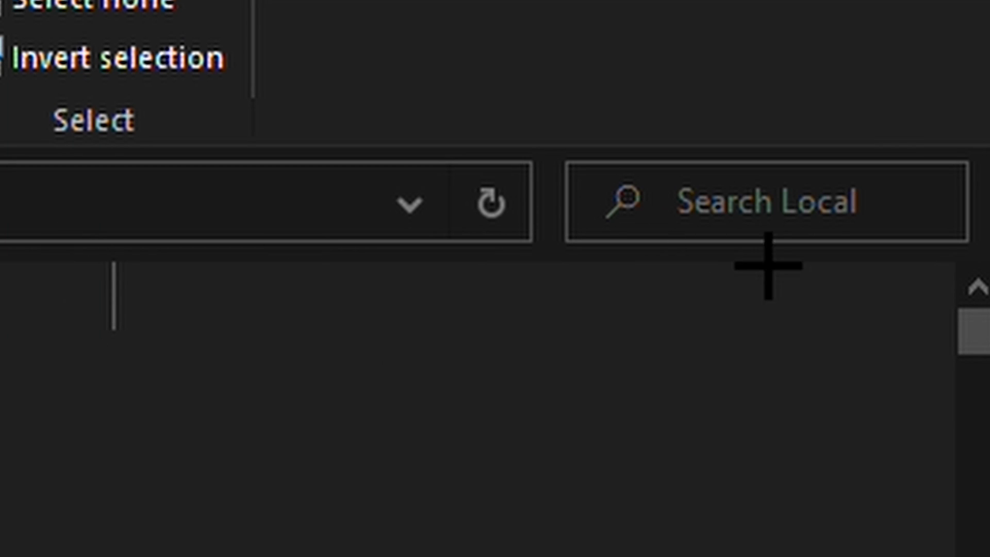
left_click(764, 203)
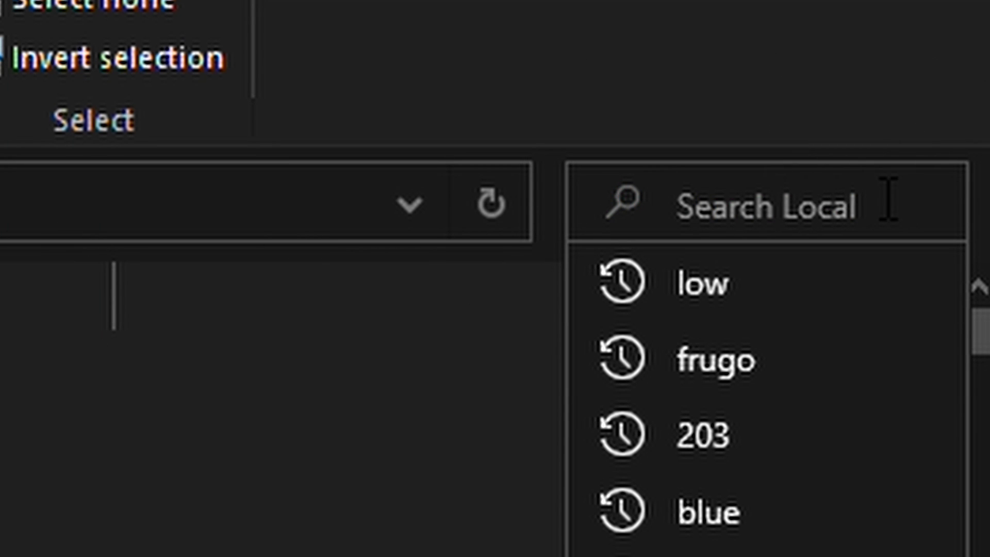
type("lo")
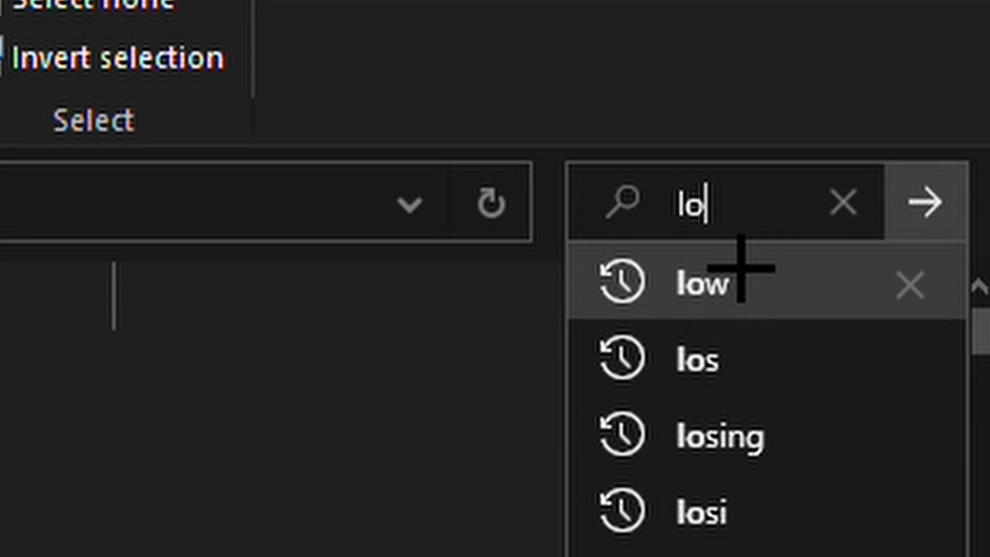
type("sbuilder")
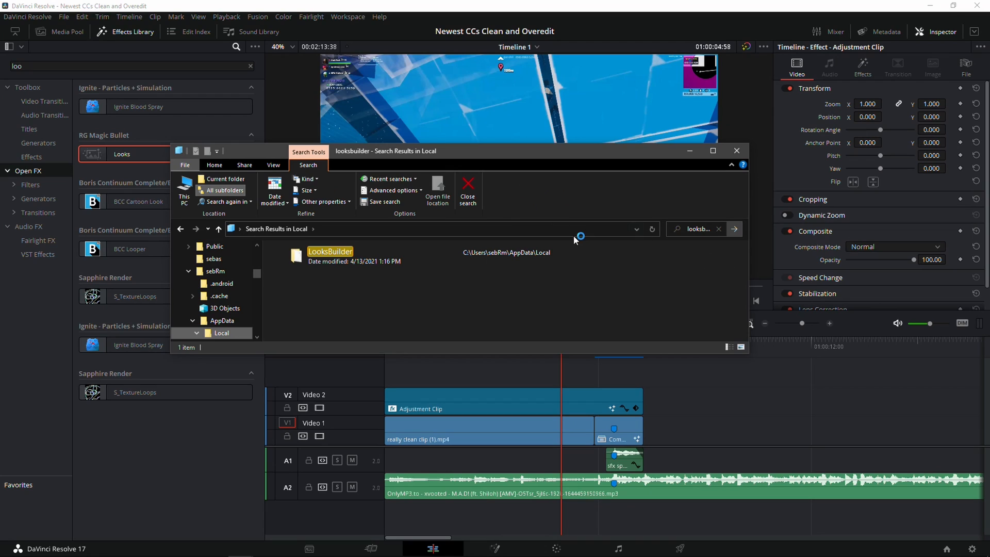
Open LooksBuilder > Looks > New CC, then a second Explorer window for SBR7 pt 2.
left_click(329, 255)
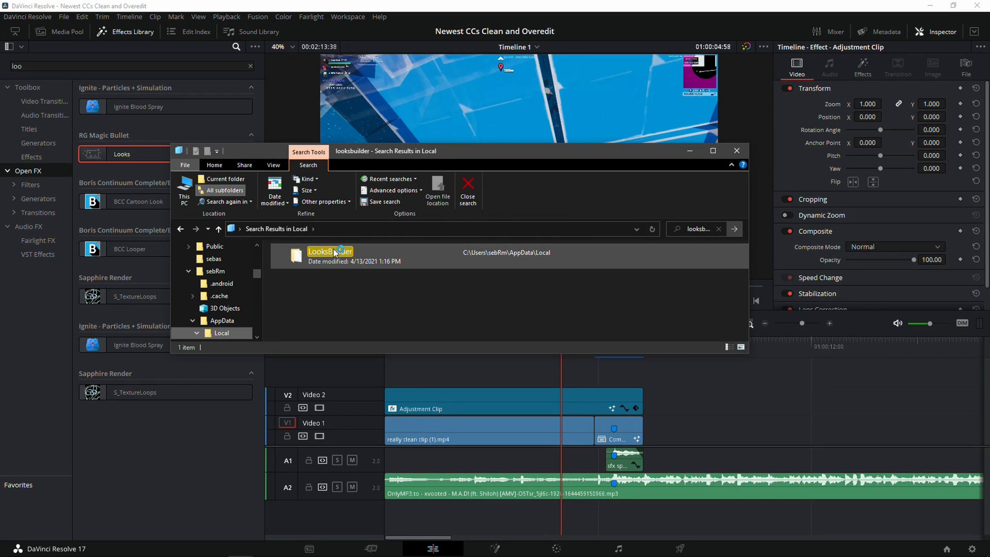
double_click(329, 251)
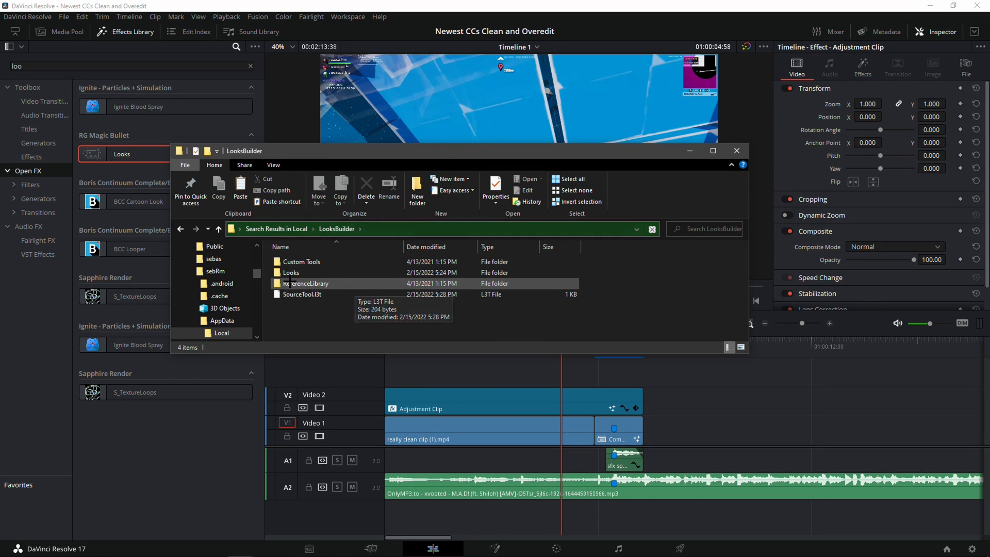
left_click(301, 294)
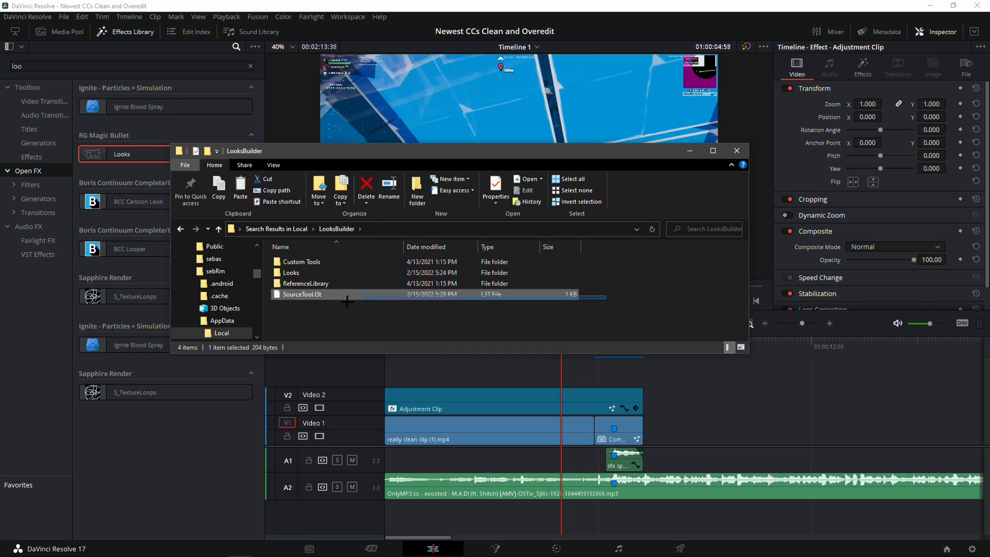
left_click(301, 261)
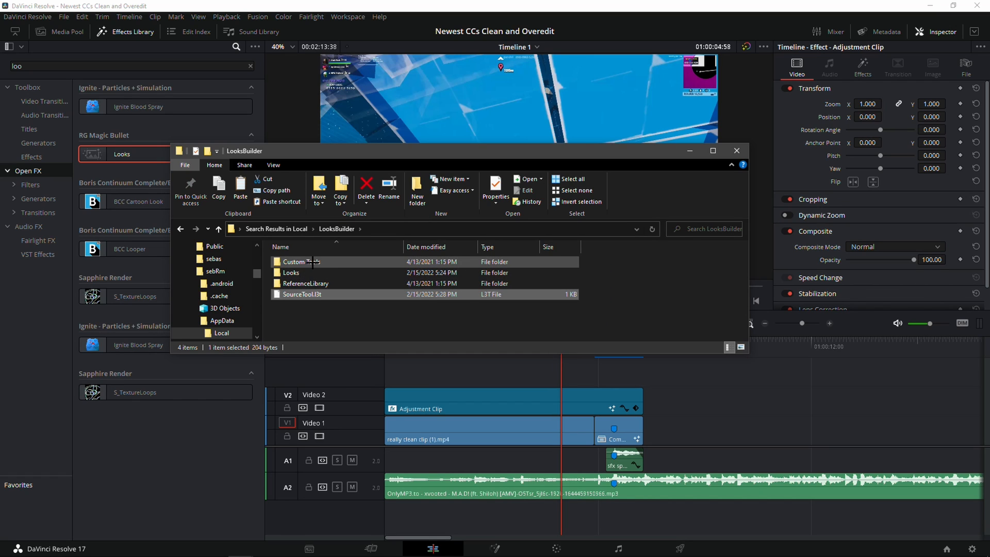
double_click(291, 273)
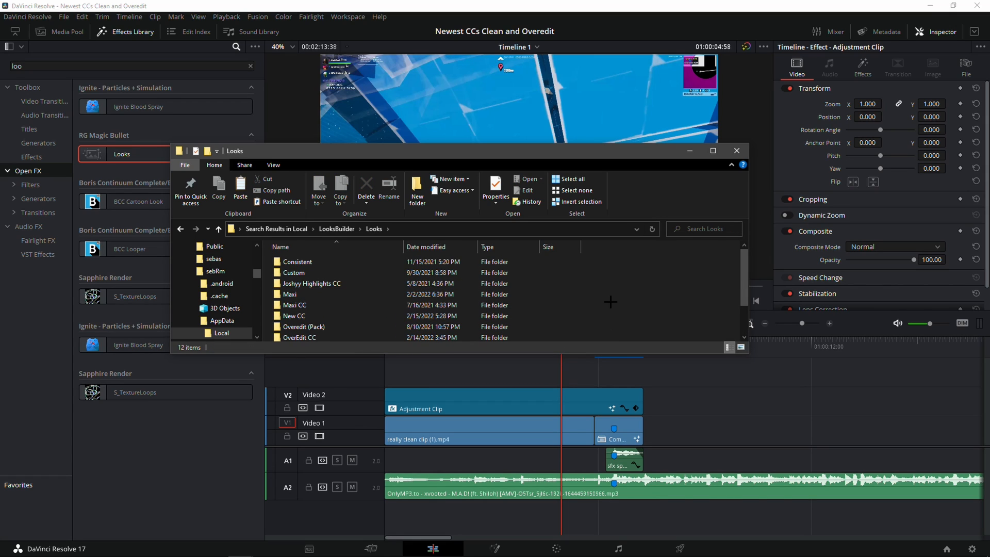
scroll("down", 3)
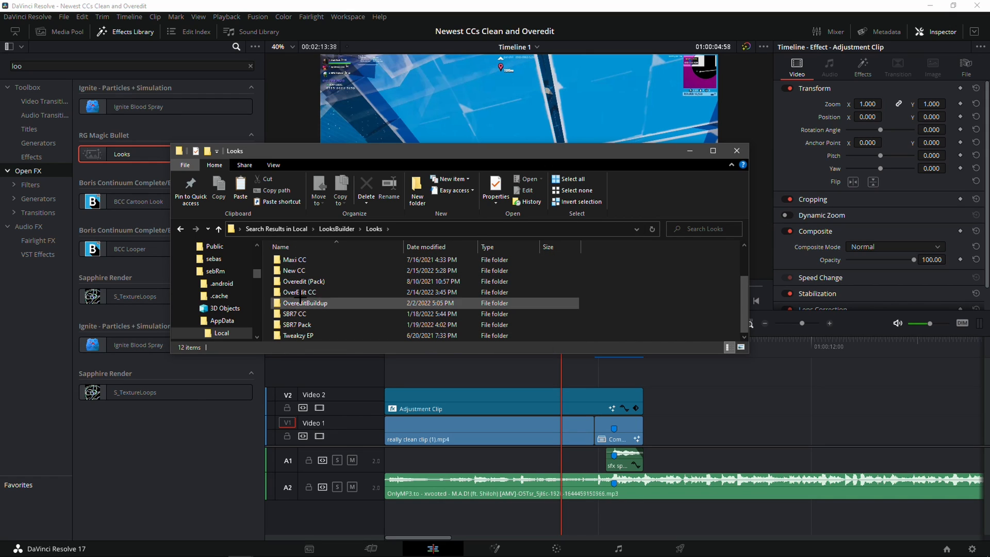
double_click(293, 270)
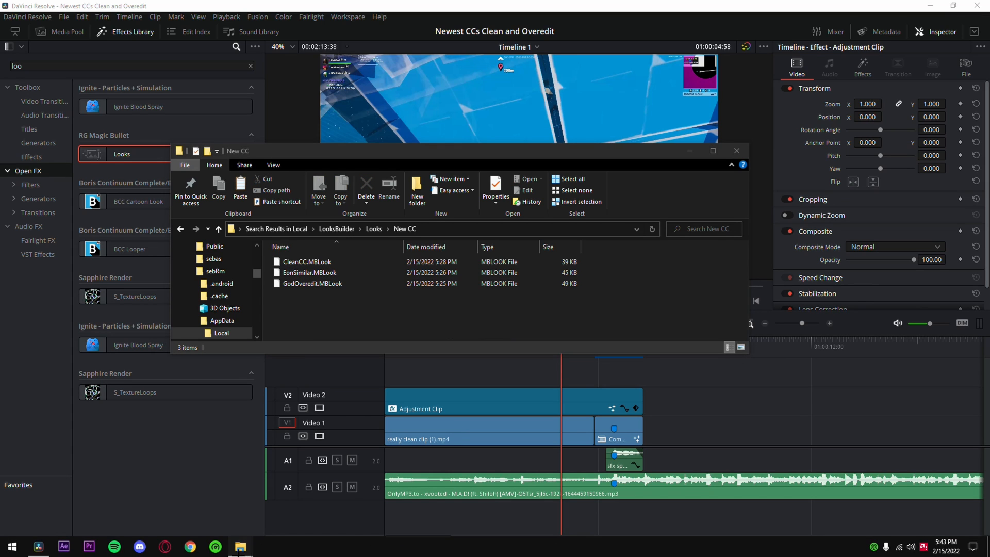
left_click(239, 546)
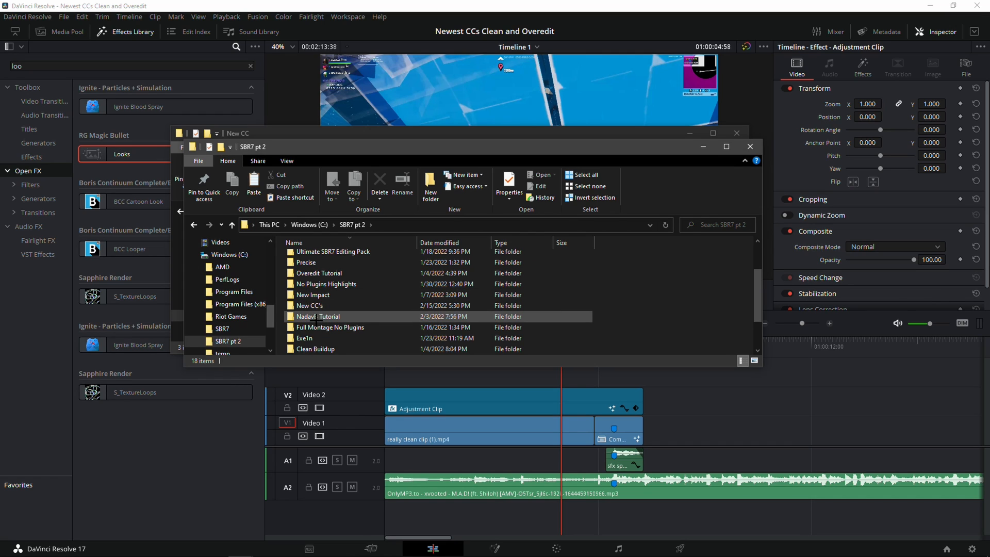
Move the three MagicBullet CC's .MBLook files into New CC, replacing the existing looks.
double_click(245, 340)
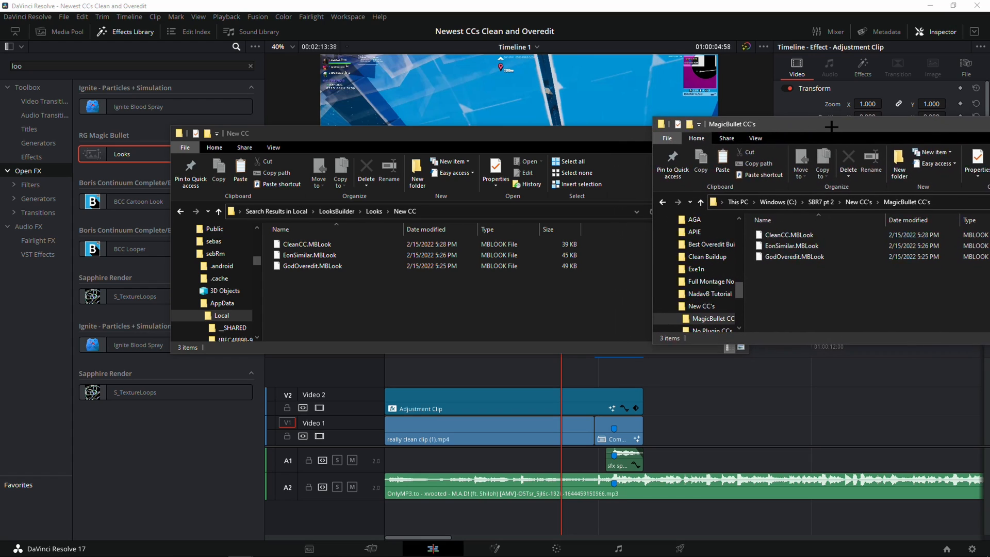
left_click(802, 255)
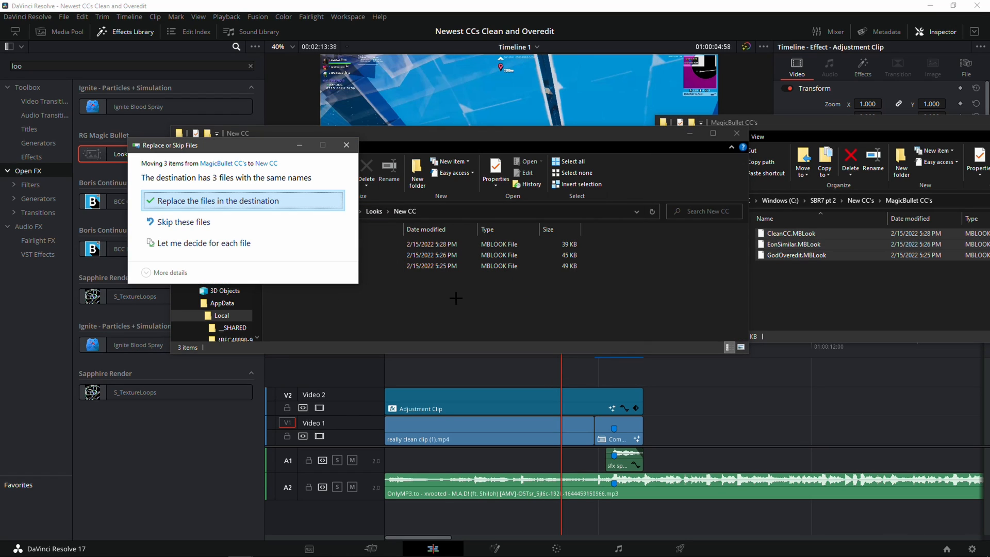
left_click(214, 201)
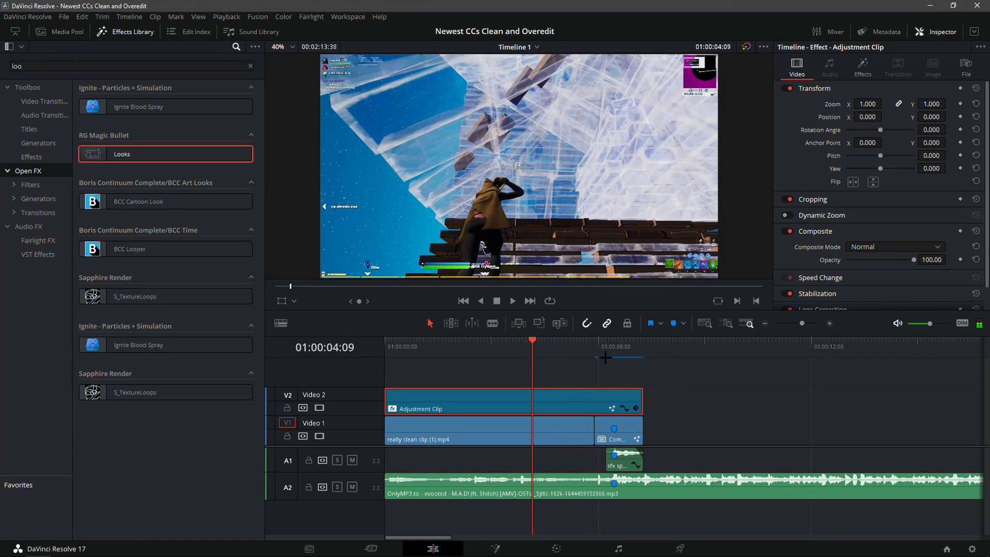
Launch Edit Look… from the Looks effect in the Inspector's Effects tab.
left_click(862, 68)
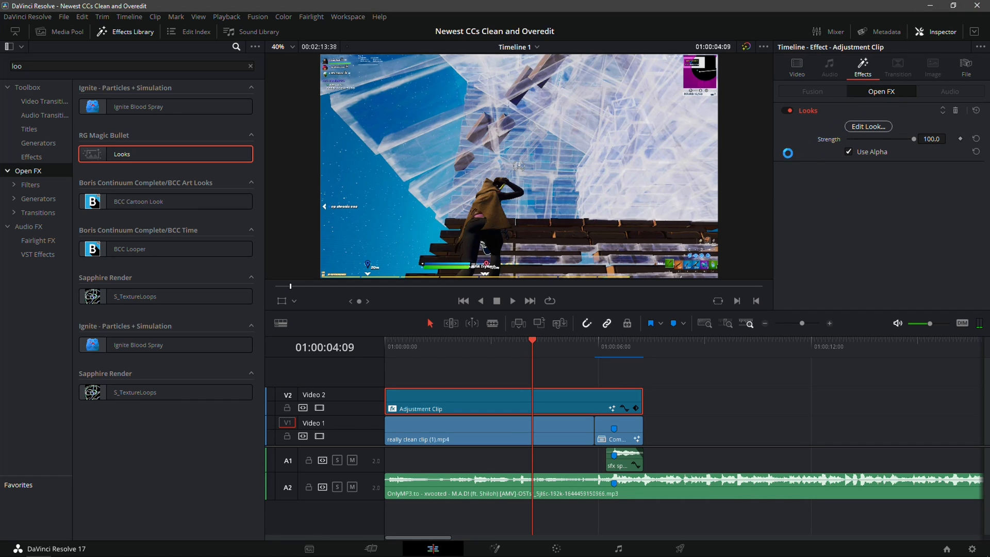
left_click(867, 126)
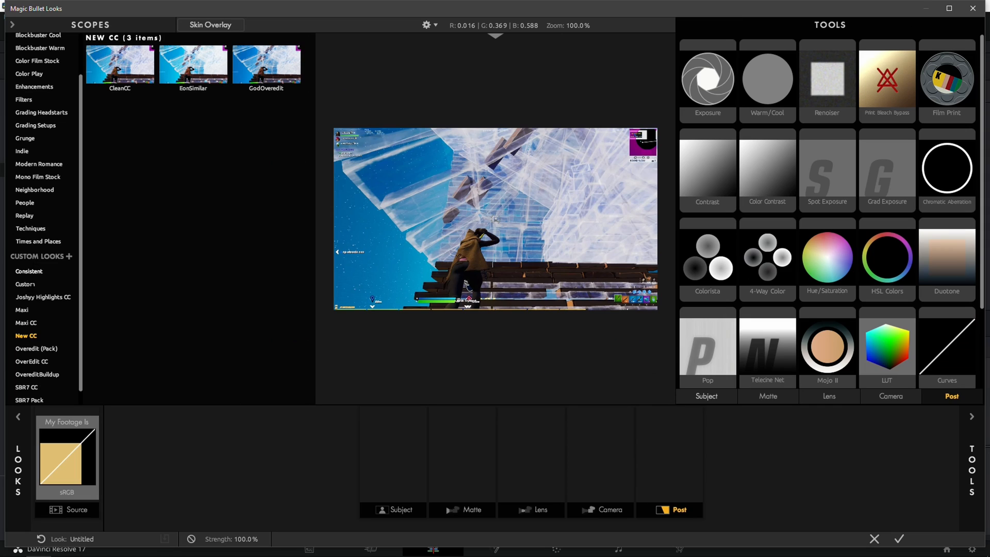
Close Magic Bullet Looks and play back the graded Fortnite footage.
left_click(266, 63)
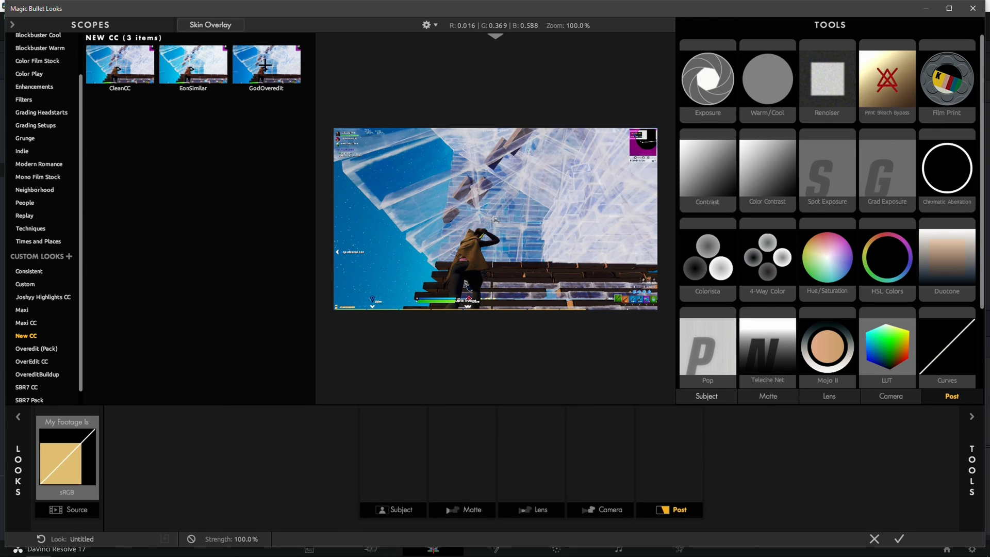
left_click(267, 64)
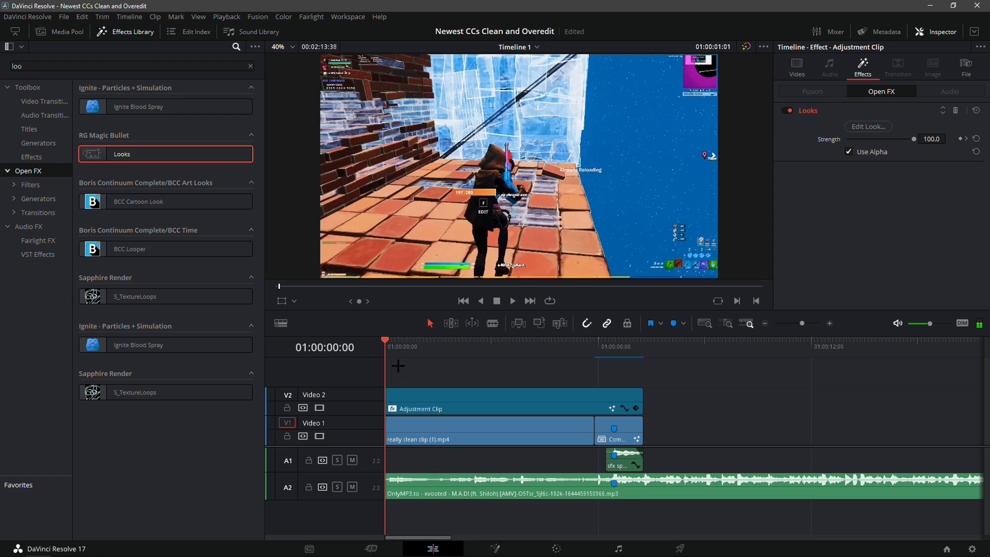
left_click(561, 339)
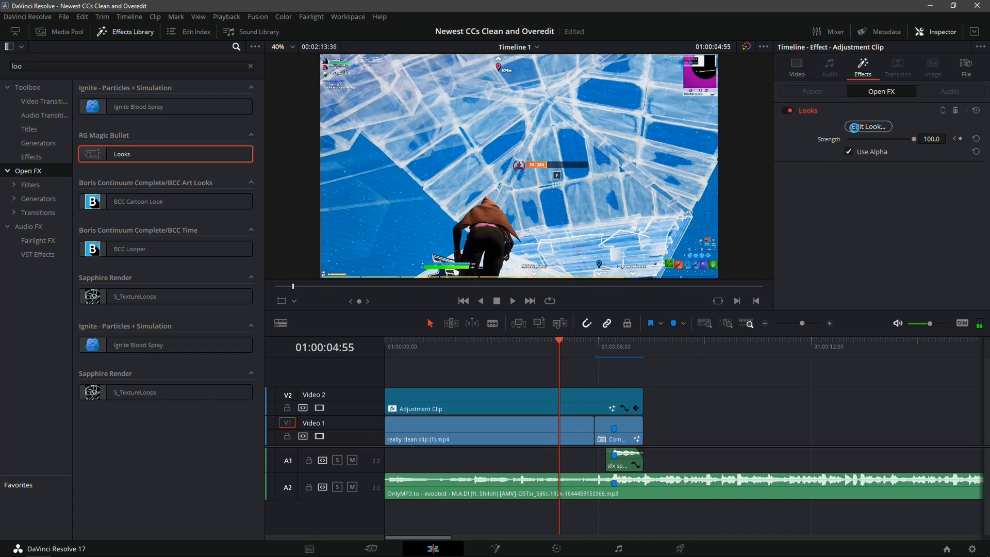
Shift the look's HSL Colors cyan hue to +25% and apply the look.
left_click(867, 126)
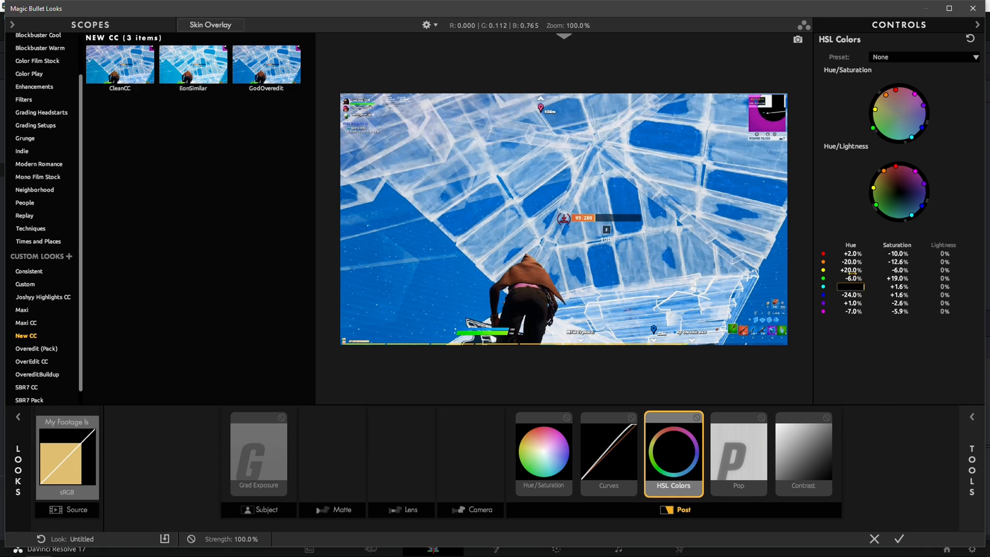
left_click_drag(850, 286, 858, 286)
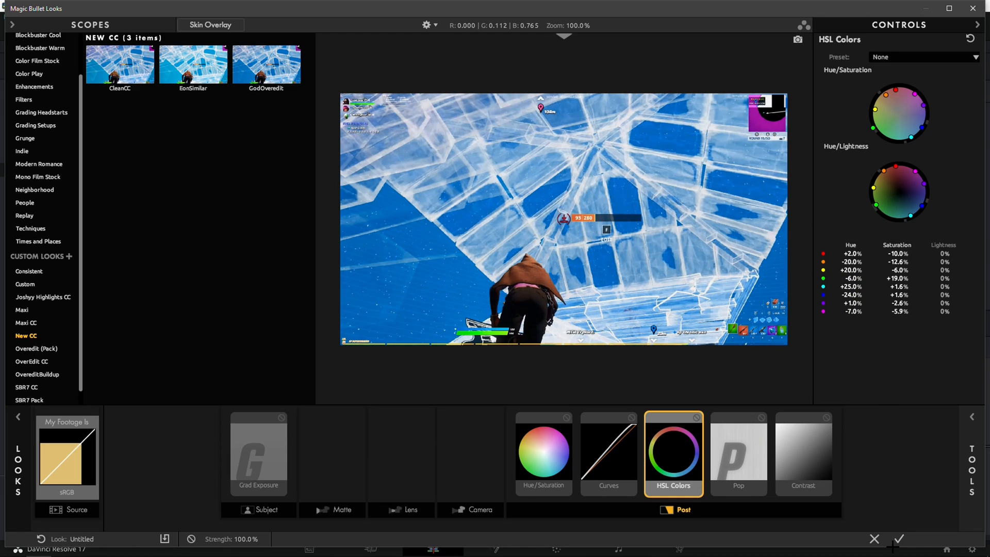
left_click(898, 538)
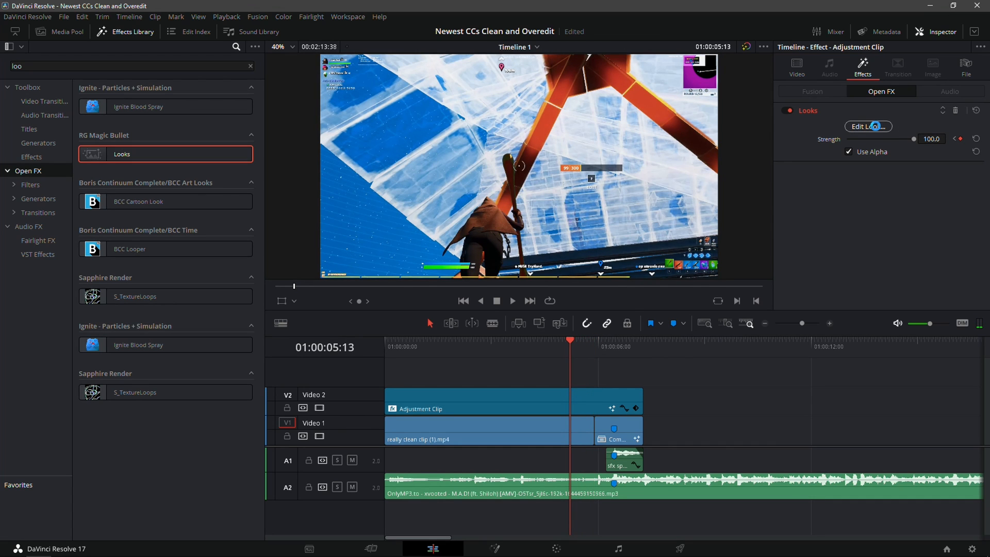
left_click(867, 126)
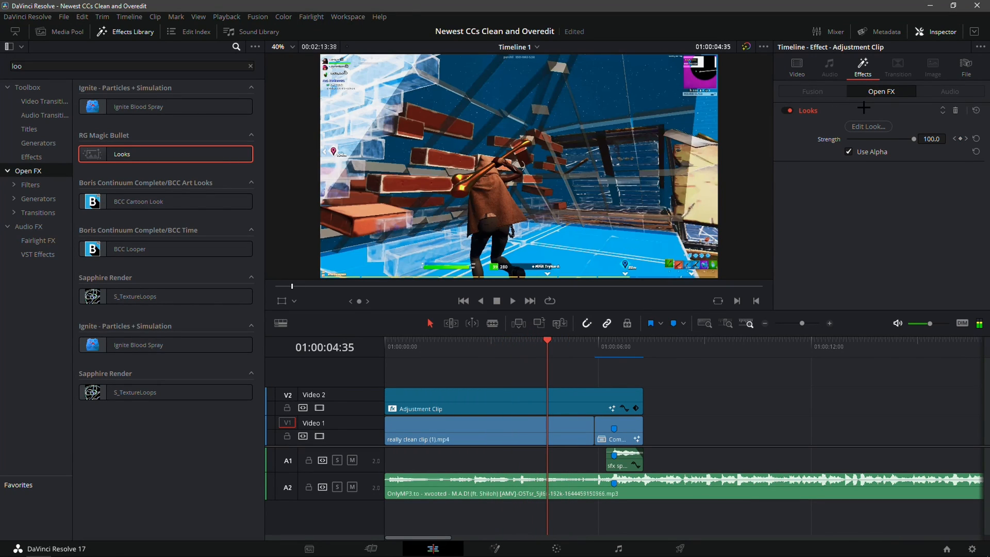
left_click(868, 127)
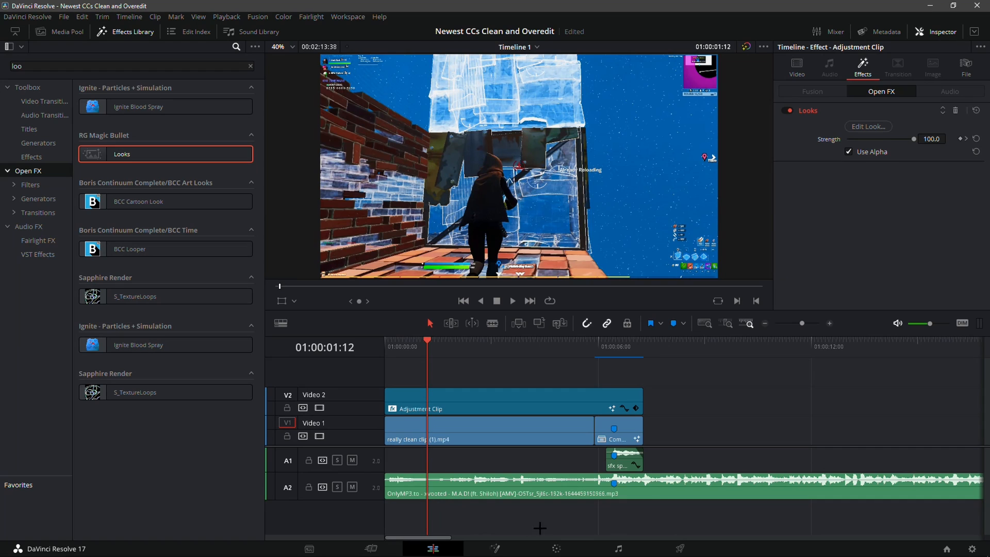
left_click(514, 400)
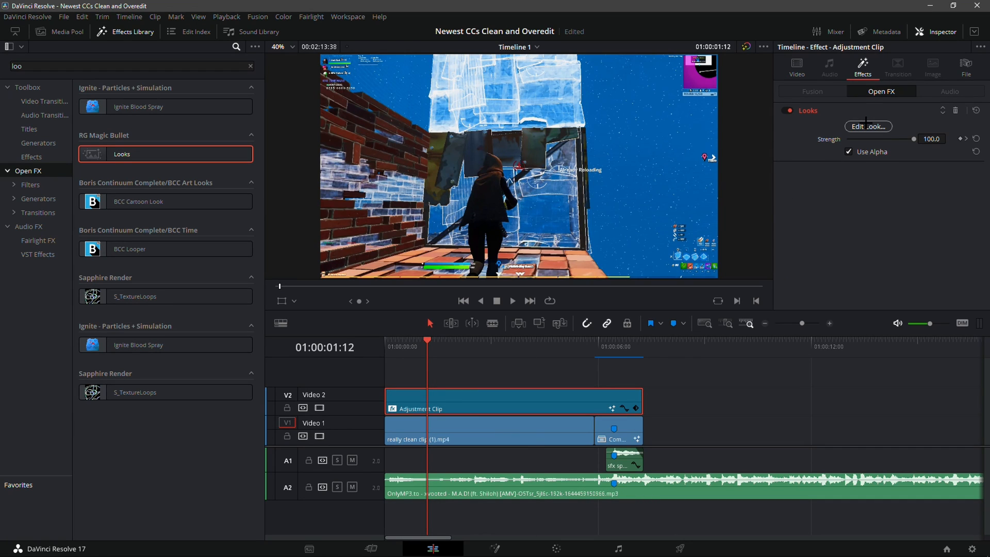
left_click(868, 127)
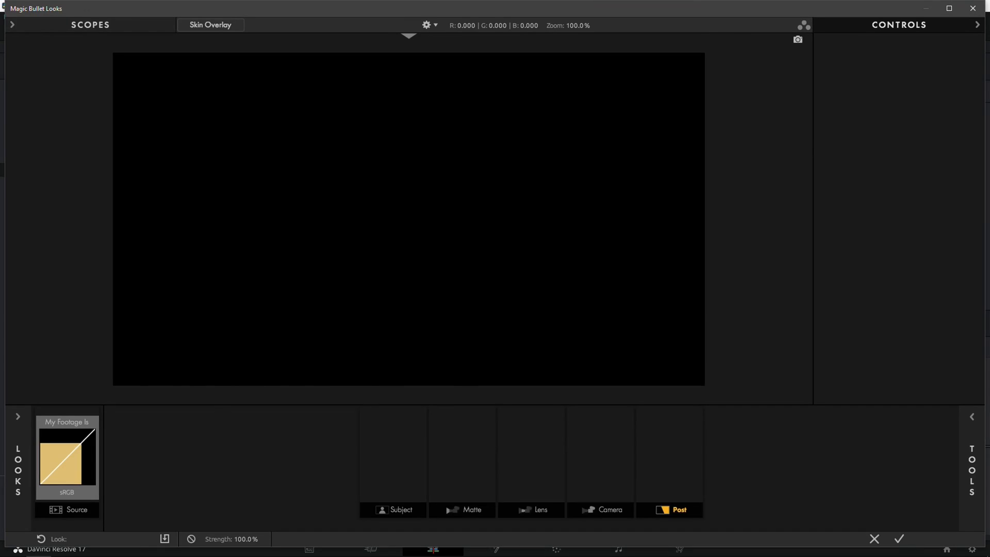
left_click(193, 65)
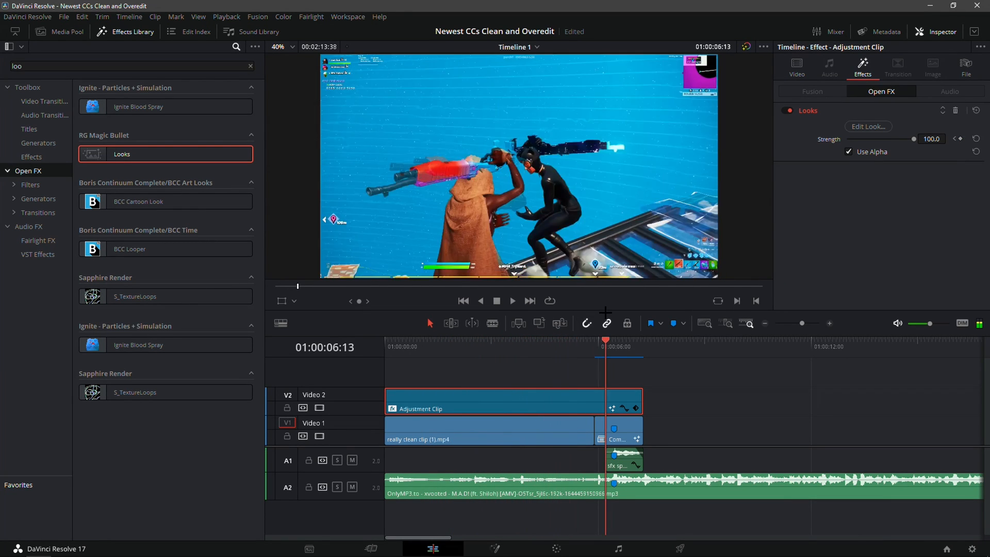
Scrub the graded footage and park the playhead at 01:00:05:03.
left_click(448, 346)
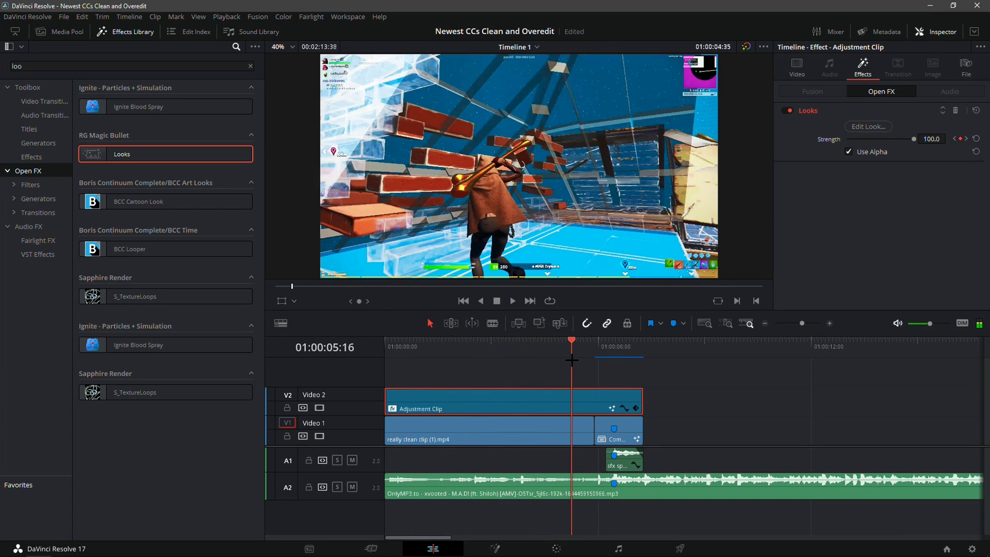
left_click(605, 346)
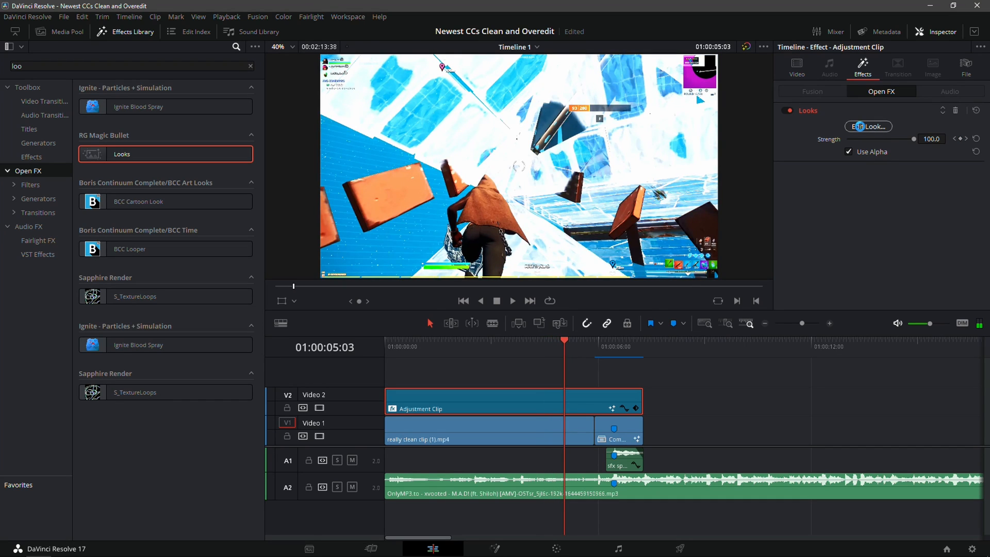
Remove the Contrast tool from the Post chain in Looks, recheck the look, and close.
left_click(868, 127)
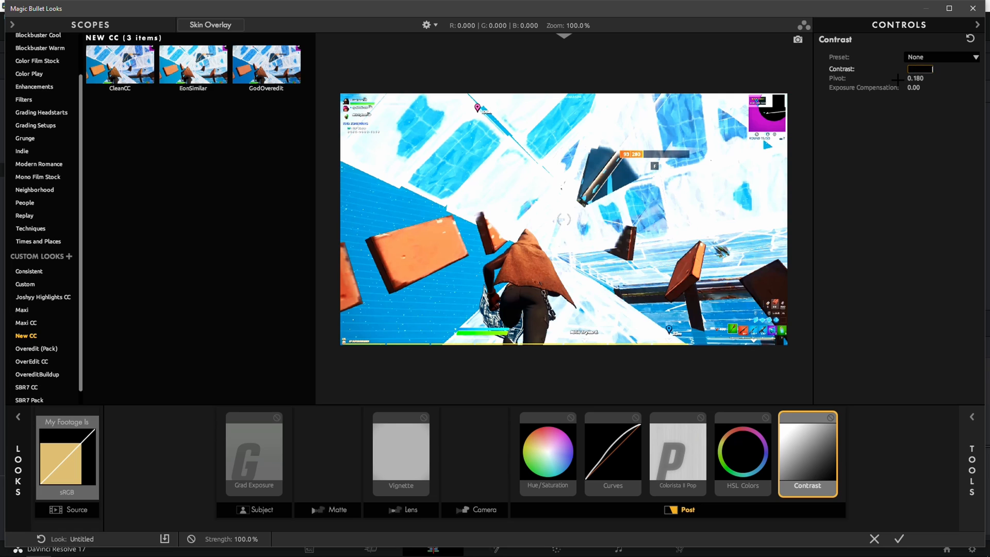
left_click_drag(920, 69, 931, 68)
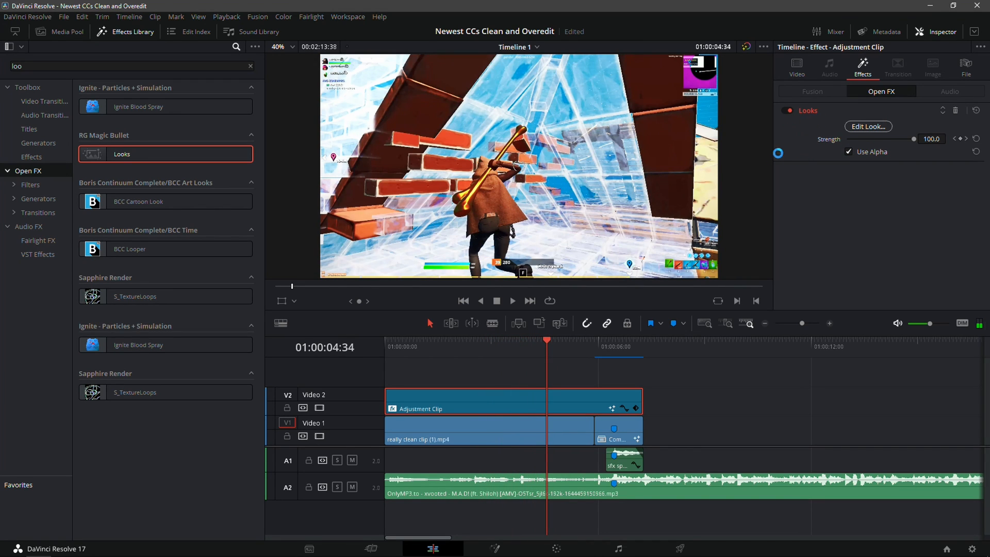
left_click(868, 126)
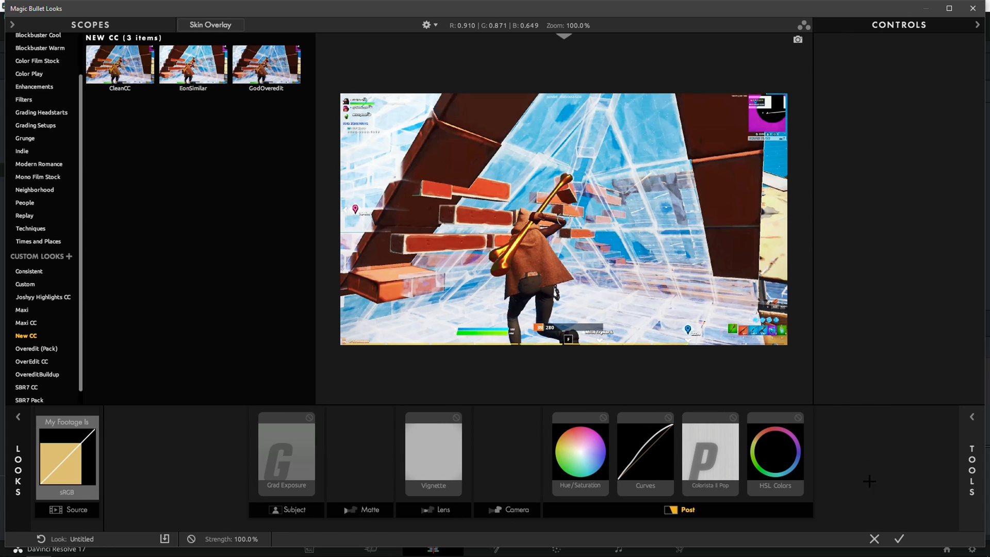
left_click(898, 538)
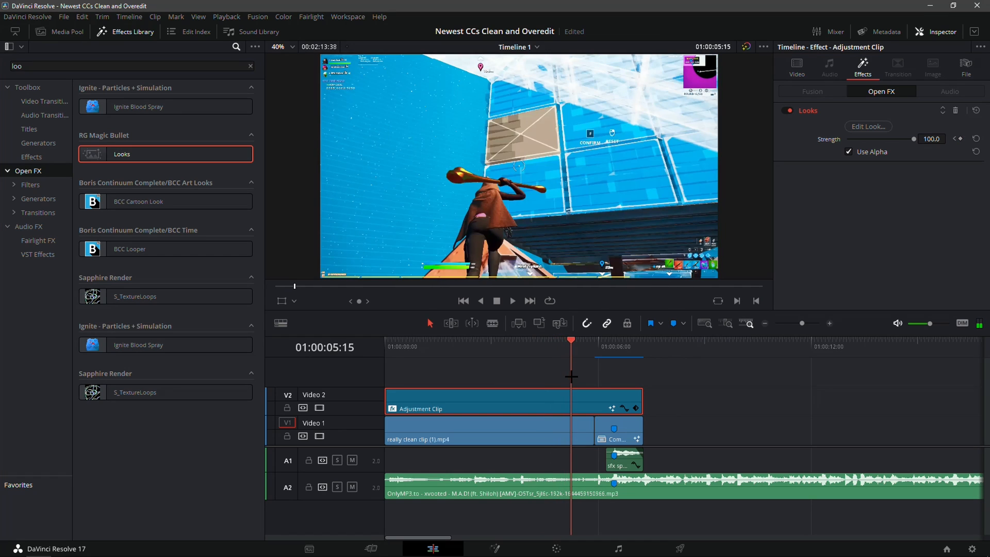
mouse_move(787, 279)
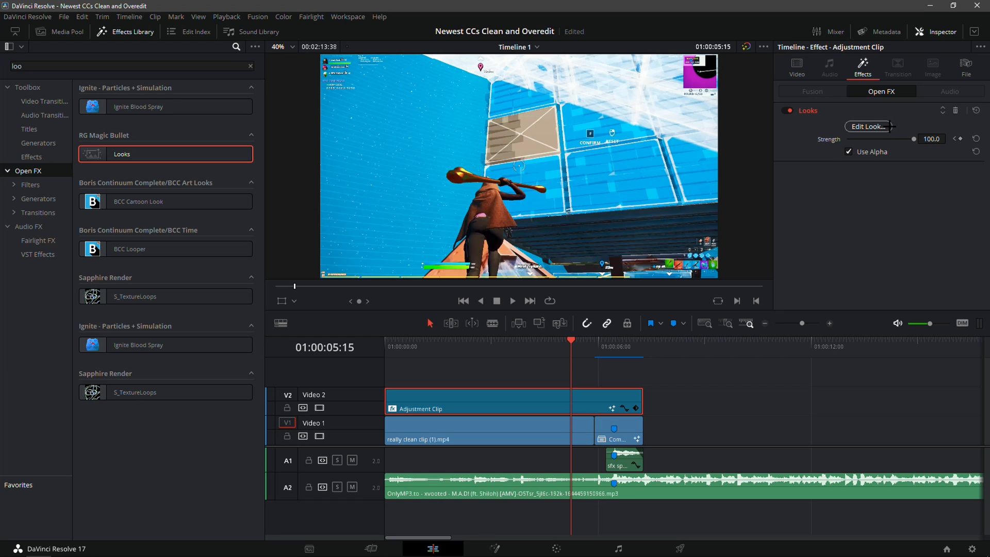
left_click(866, 127)
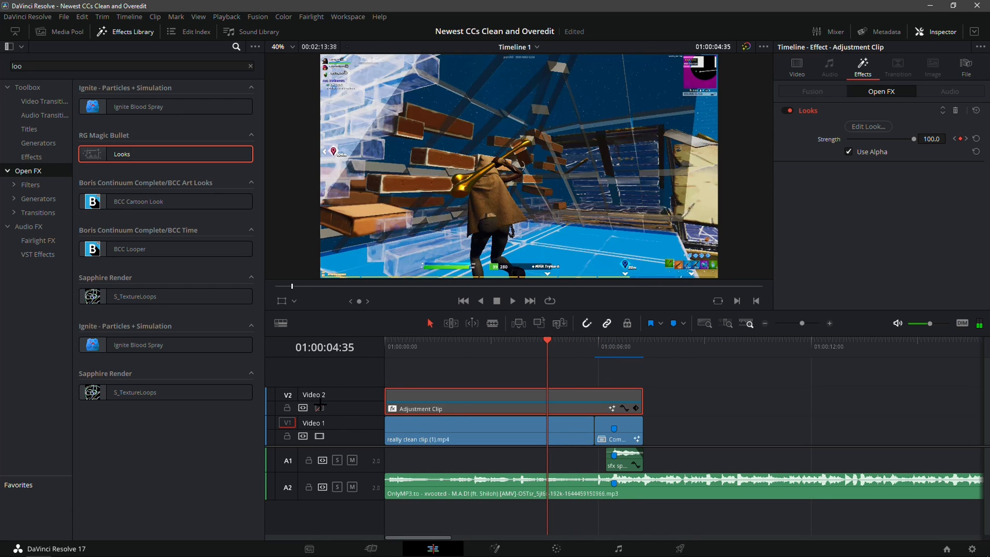
mouse_move(320, 406)
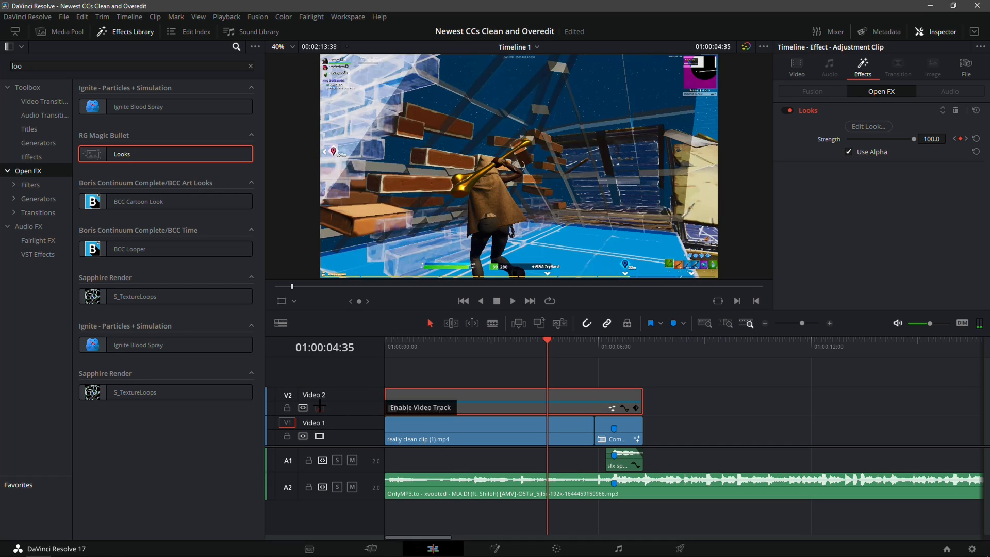
left_click(320, 407)
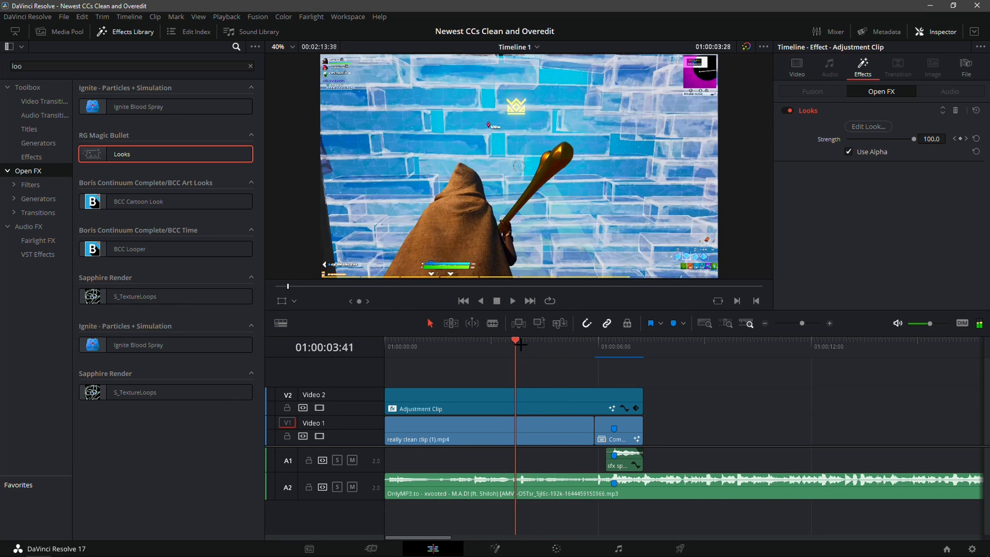
left_click_drag(916, 139, 874, 139)
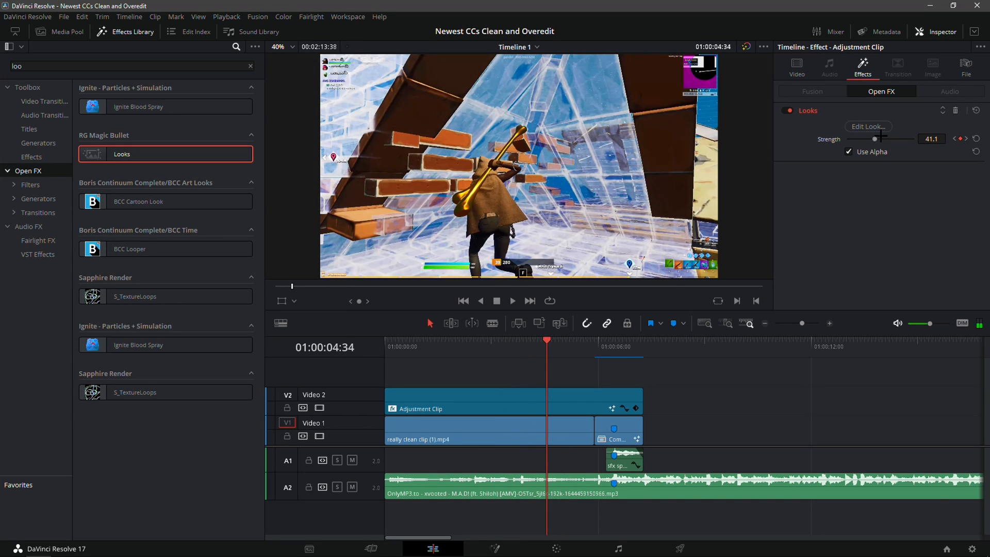
left_click_drag(875, 138, 913, 138)
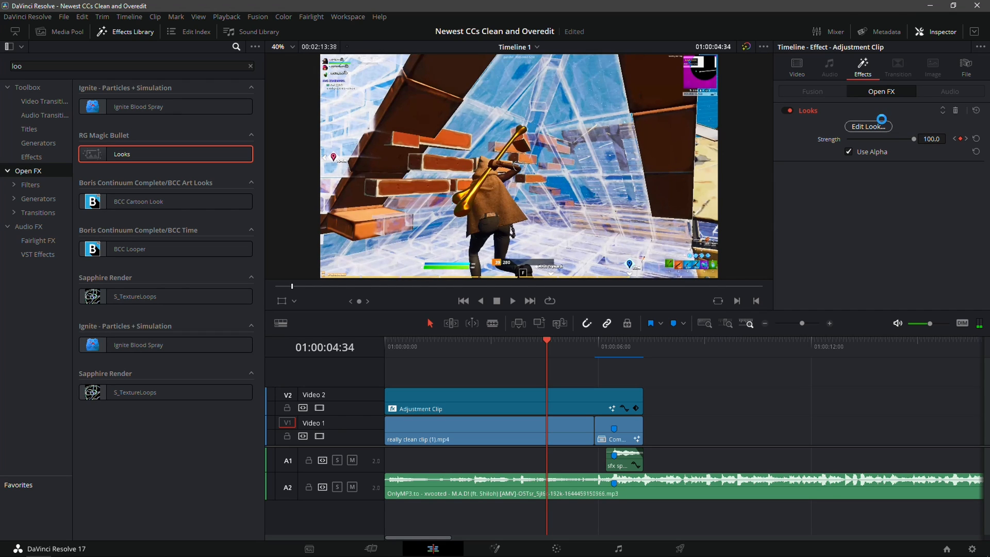
Apply the EonSimilar custom look at 100% strength and close Looks.
left_click(867, 126)
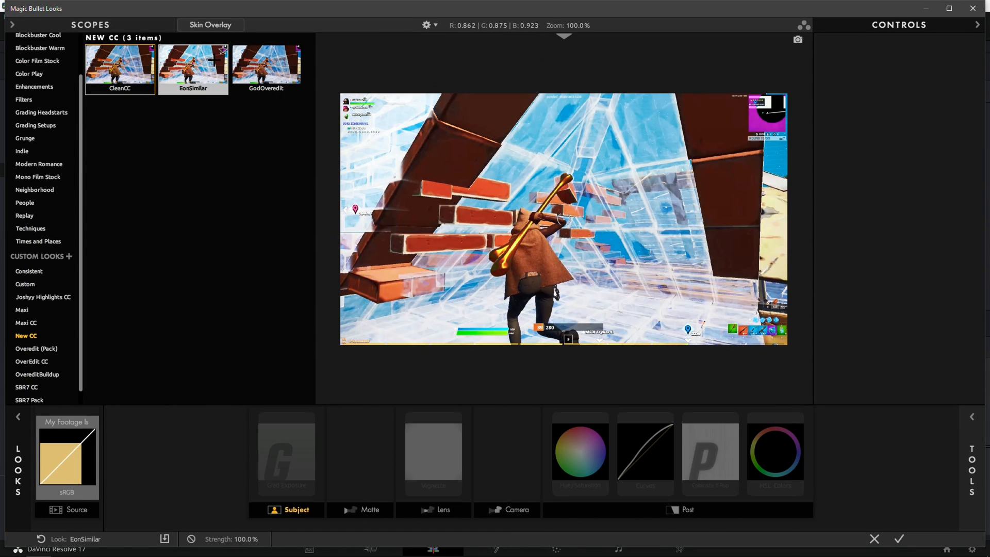
left_click(119, 65)
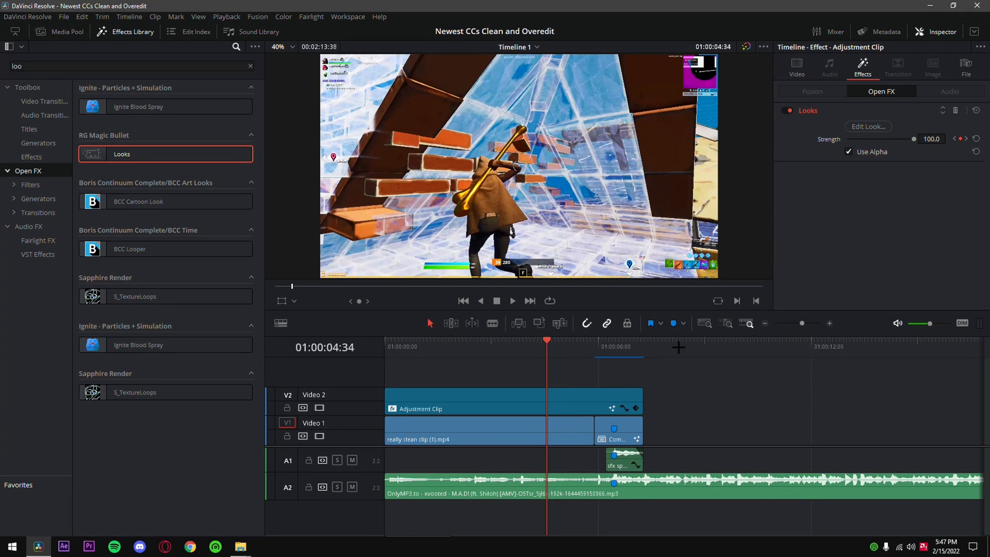
mouse_move(627, 323)
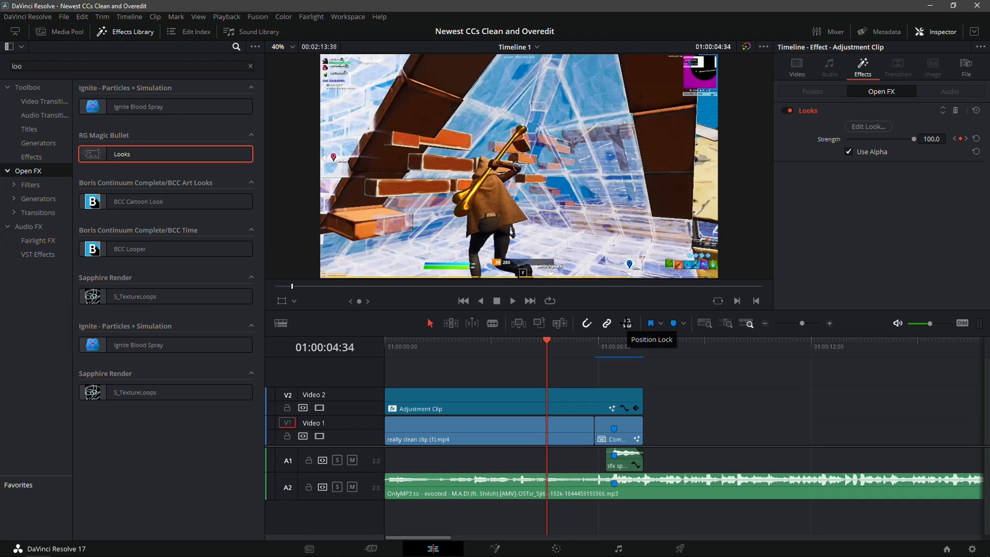